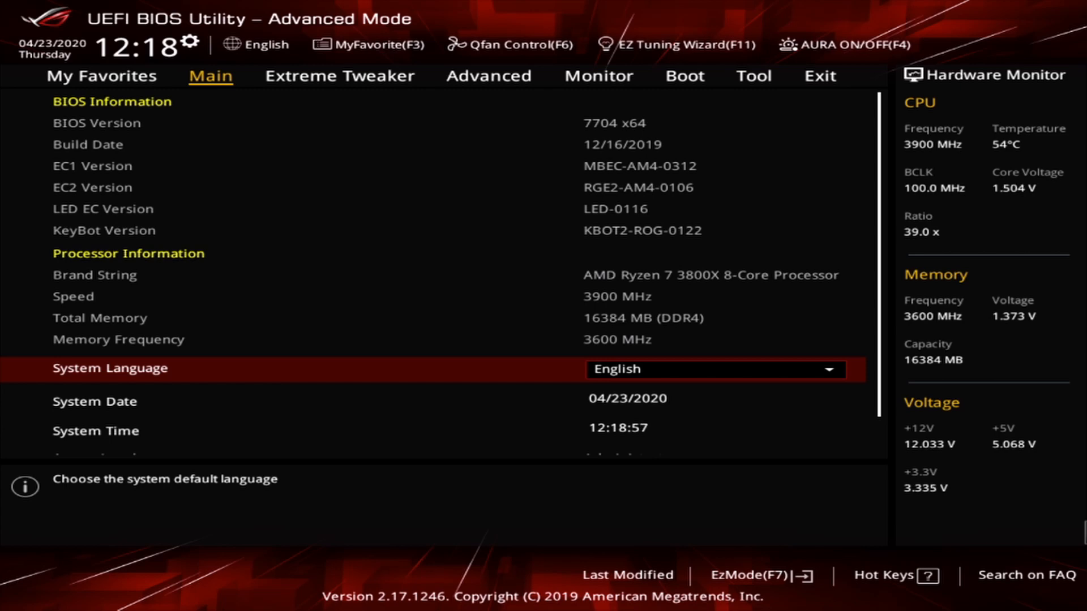
Step: In Extreme Tweaker, try Ai Overclock Tuner on Auto, then return it to D.O.C.P. Standard
click(339, 77)
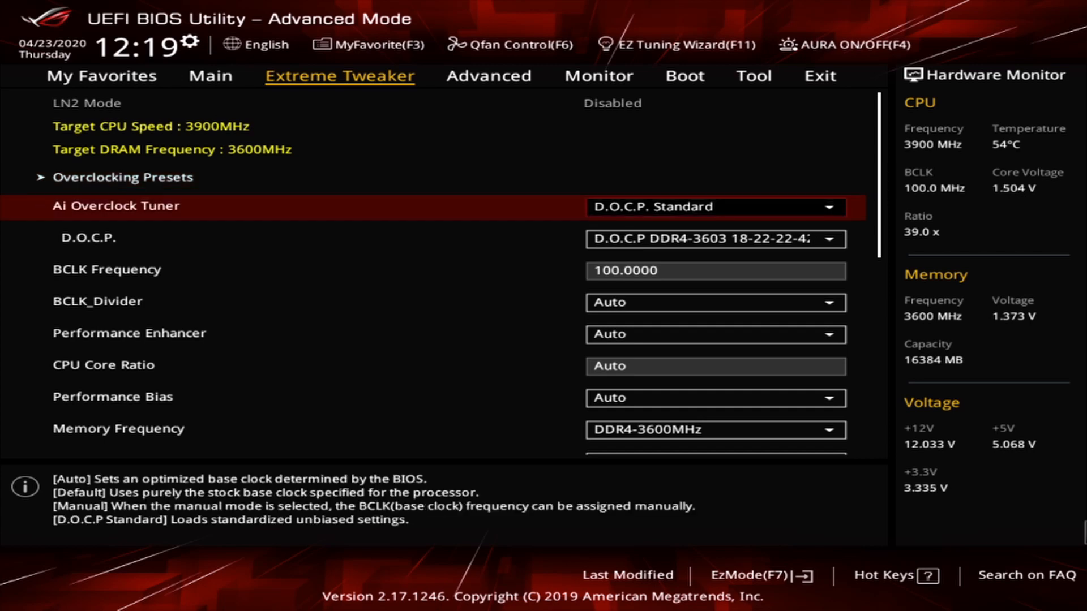
click(716, 207)
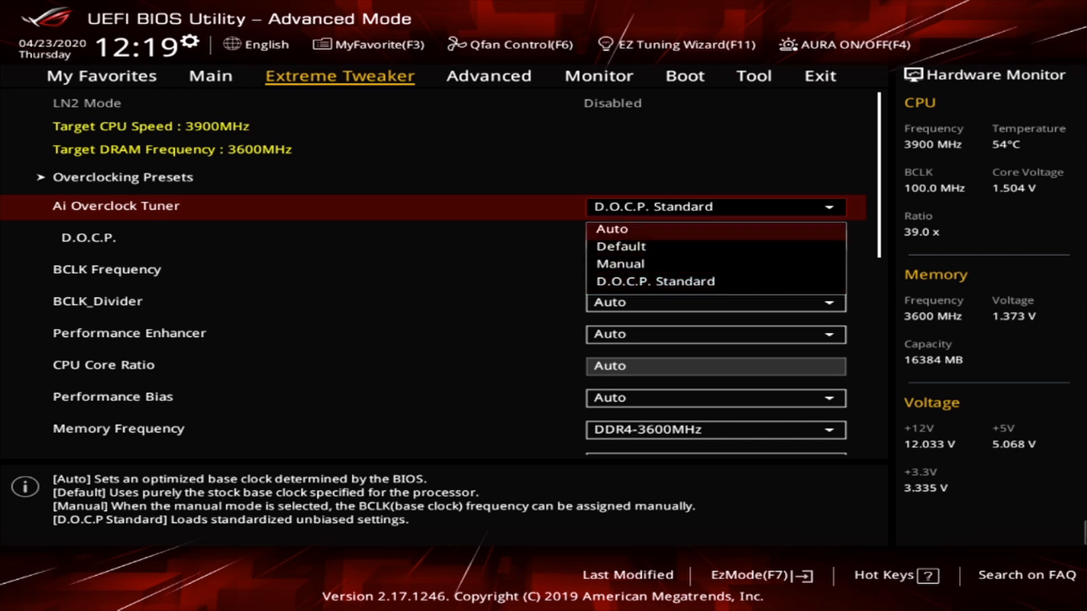
click(611, 229)
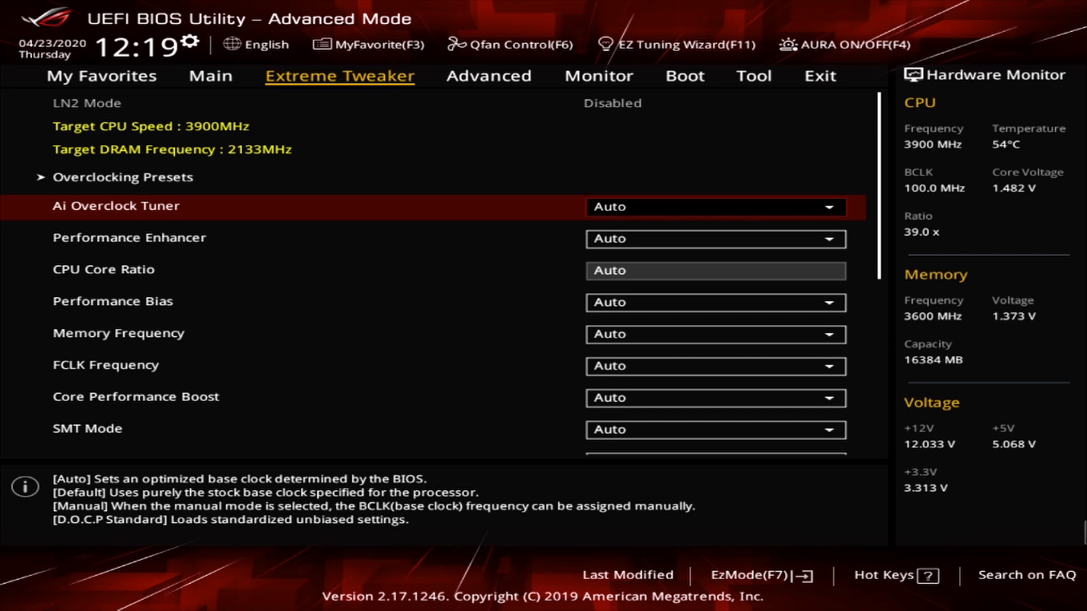
click(714, 207)
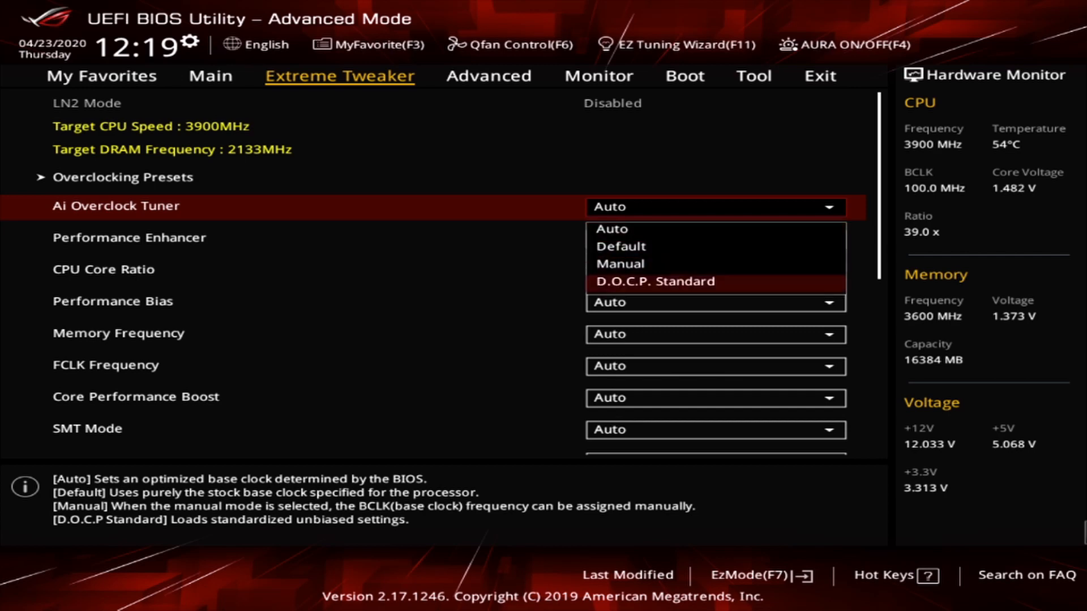
click(655, 282)
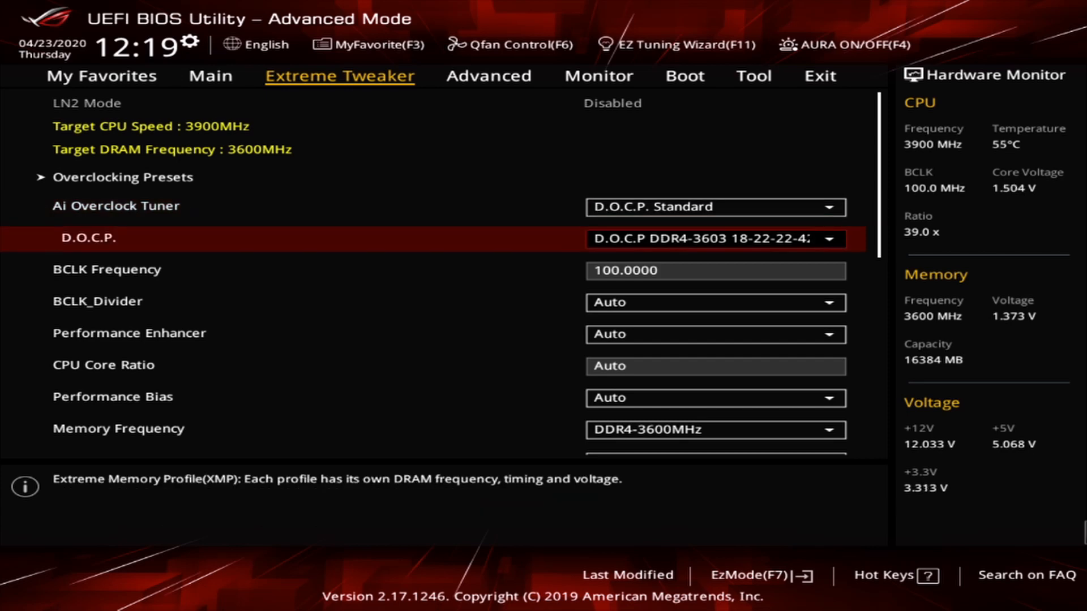
Step: Enter 39.00 as the CPU Core Ratio, briefly reverting to Auto before fixing it at 39.00
key(down)
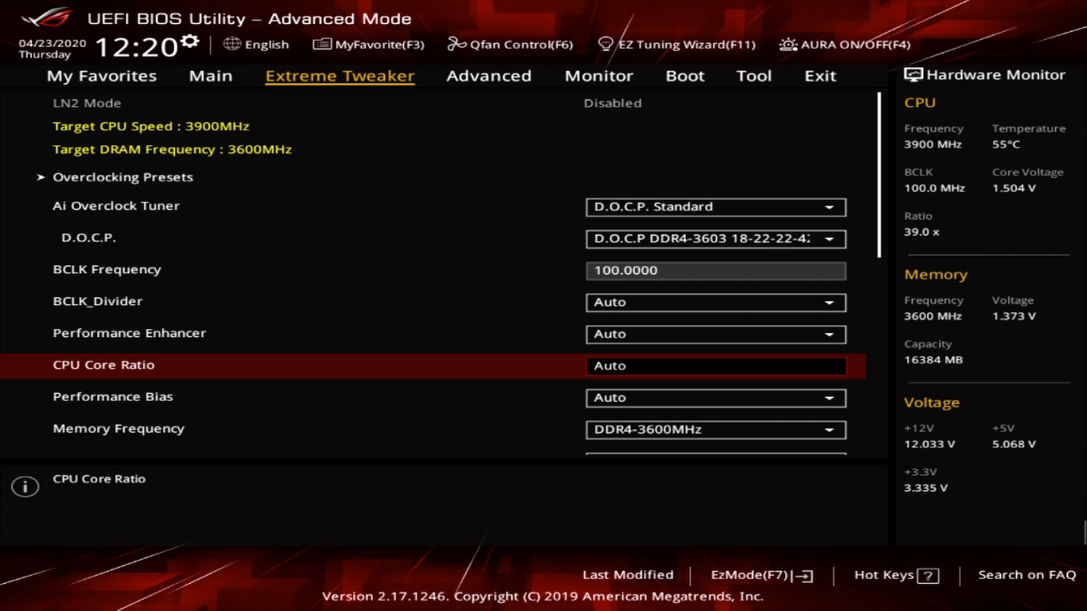
text(39.00)
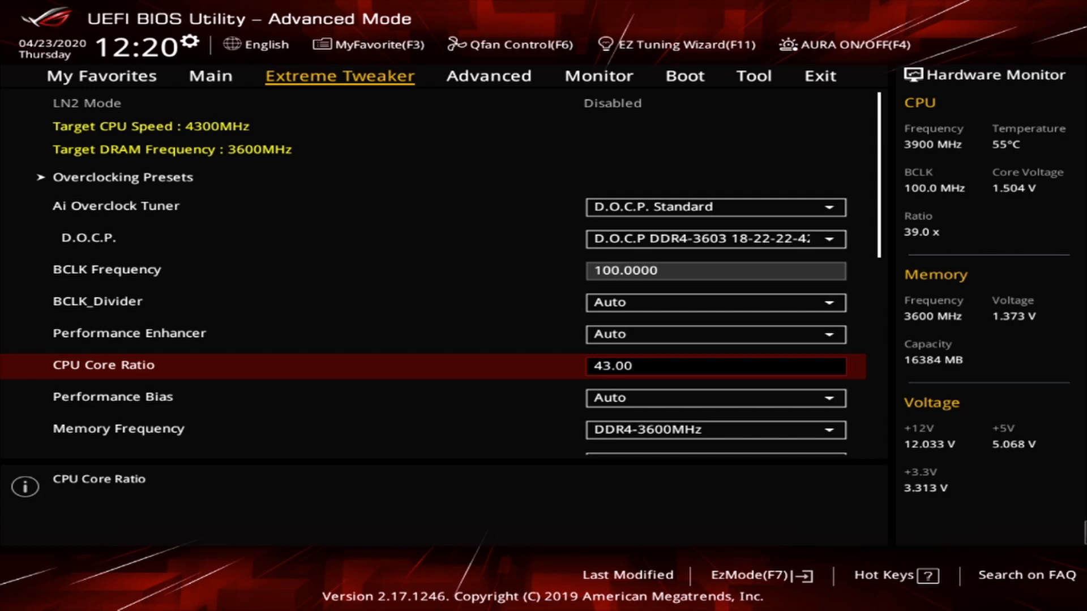
text(Auto)
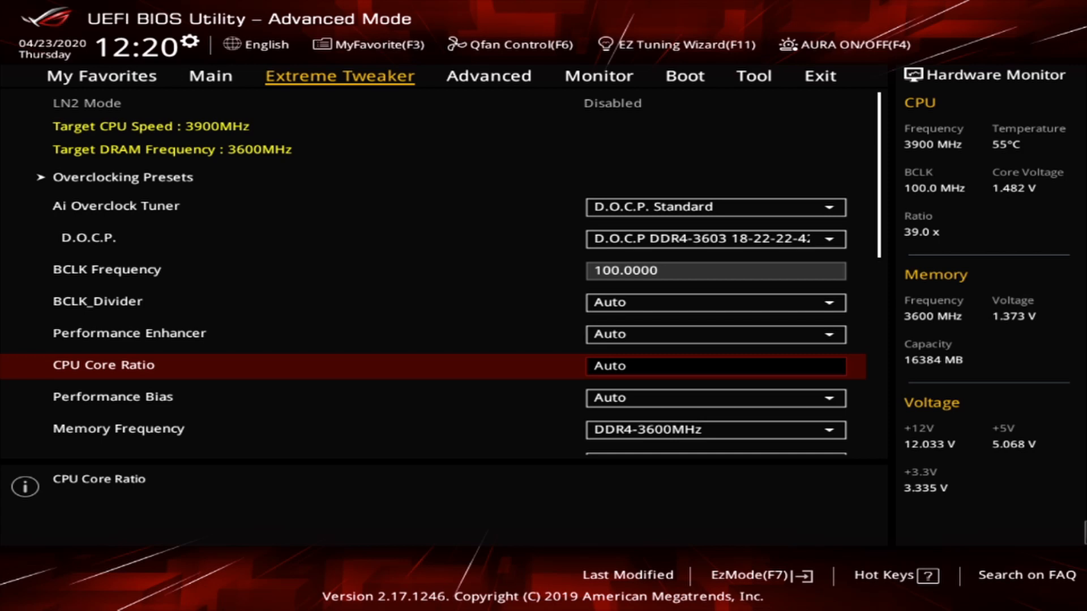
text(39.00)
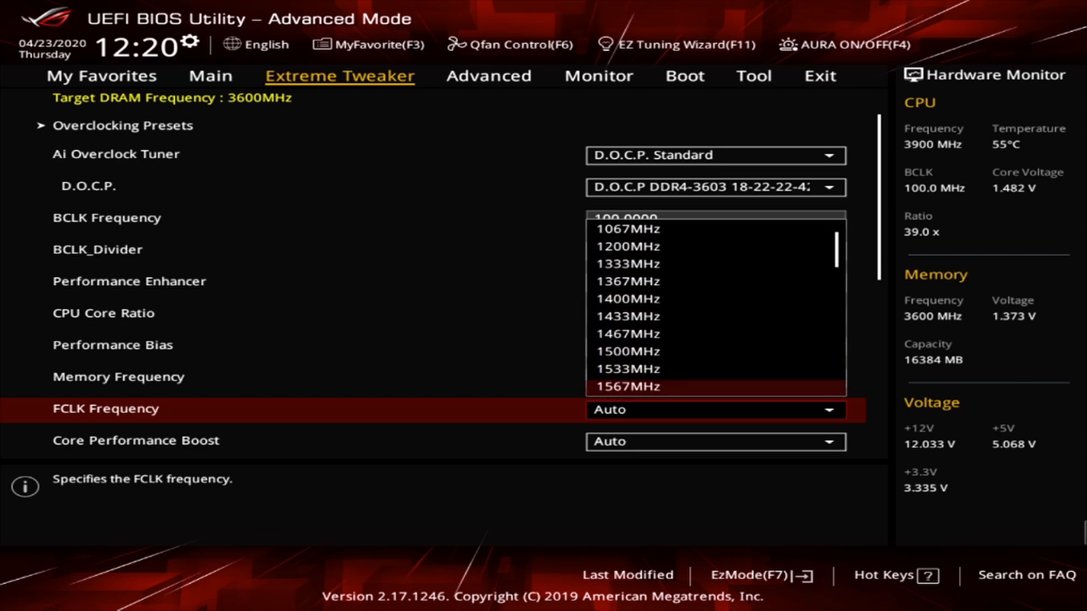
Step: Choose 1800MHz for the FCLK Frequency
scroll(down, 3)
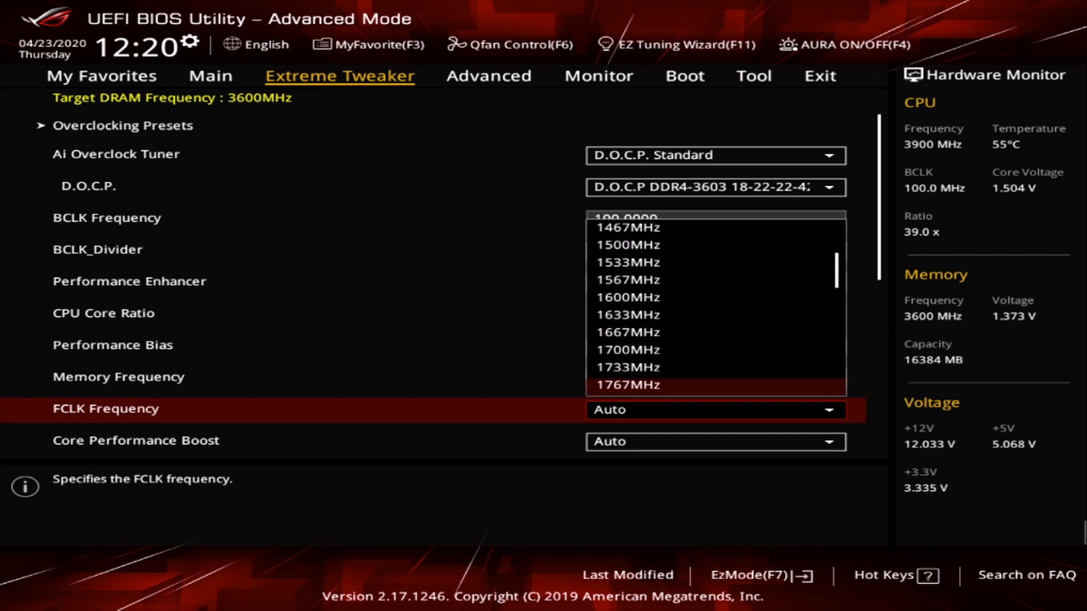
scroll(down, 3)
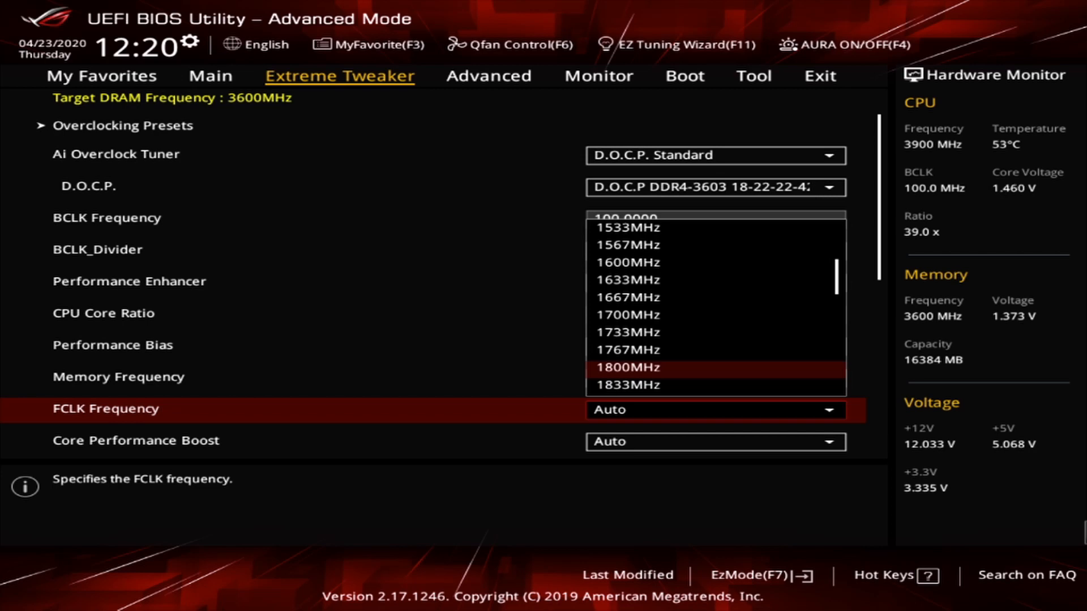
click(627, 367)
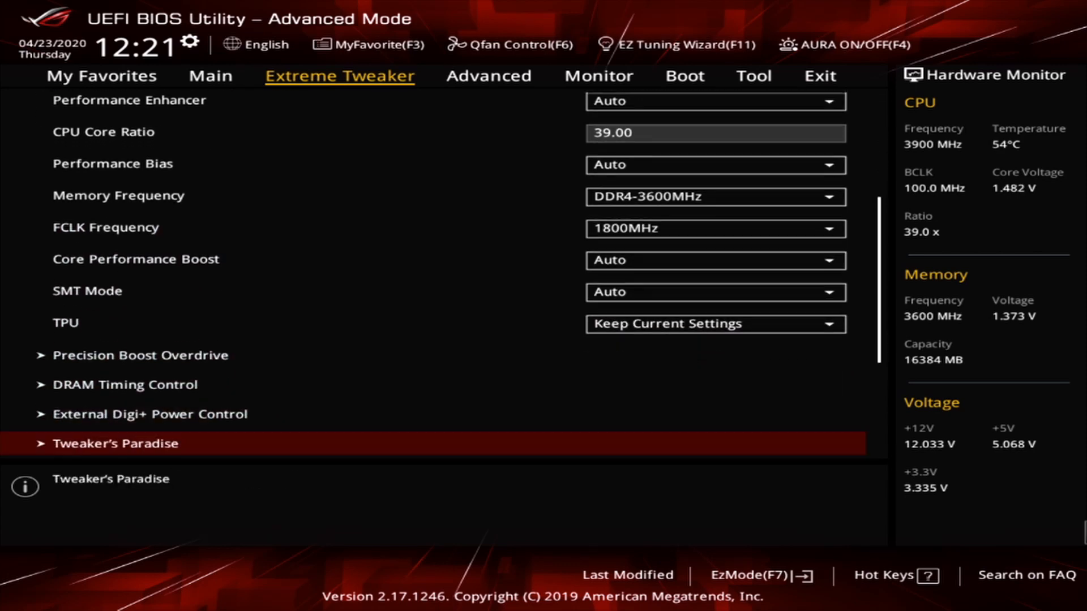
Step: Put CPU Core Voltage in Offset mode with a negative sign and a 0.05000 offset
scroll(down, 3)
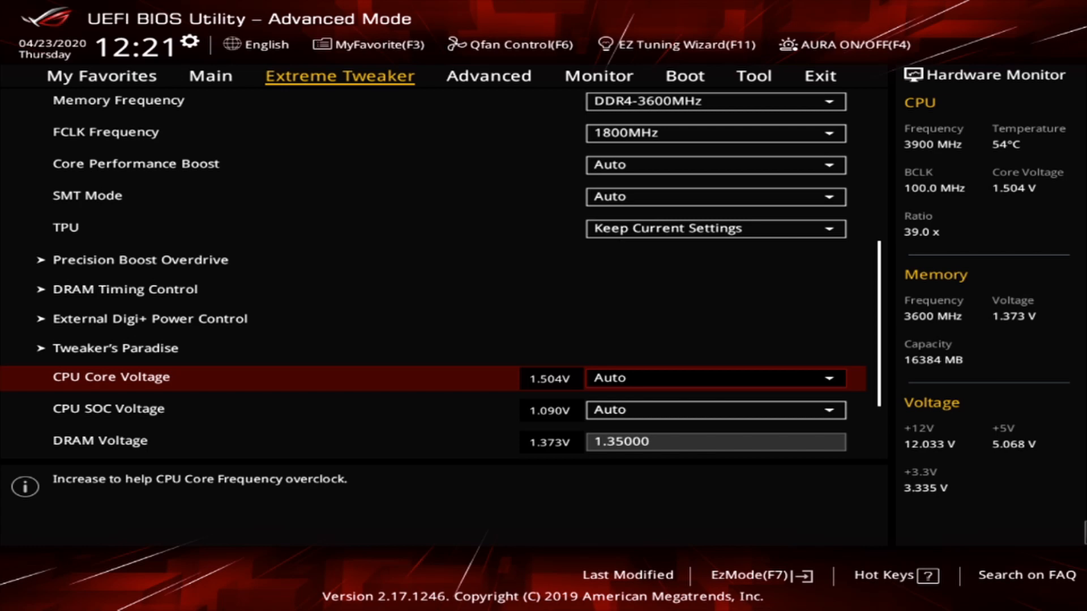
click(714, 377)
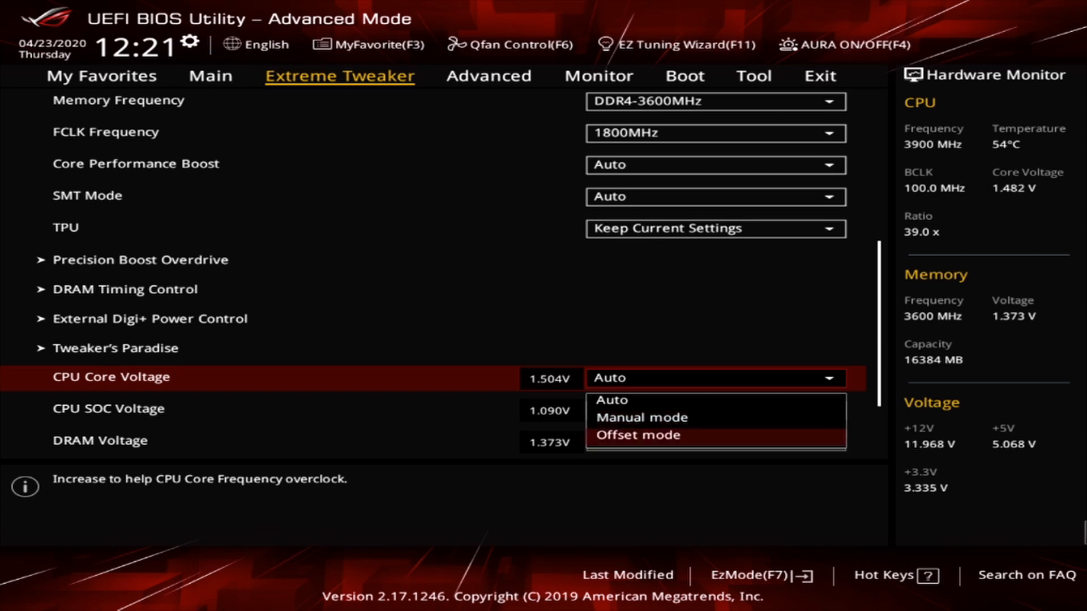
click(643, 435)
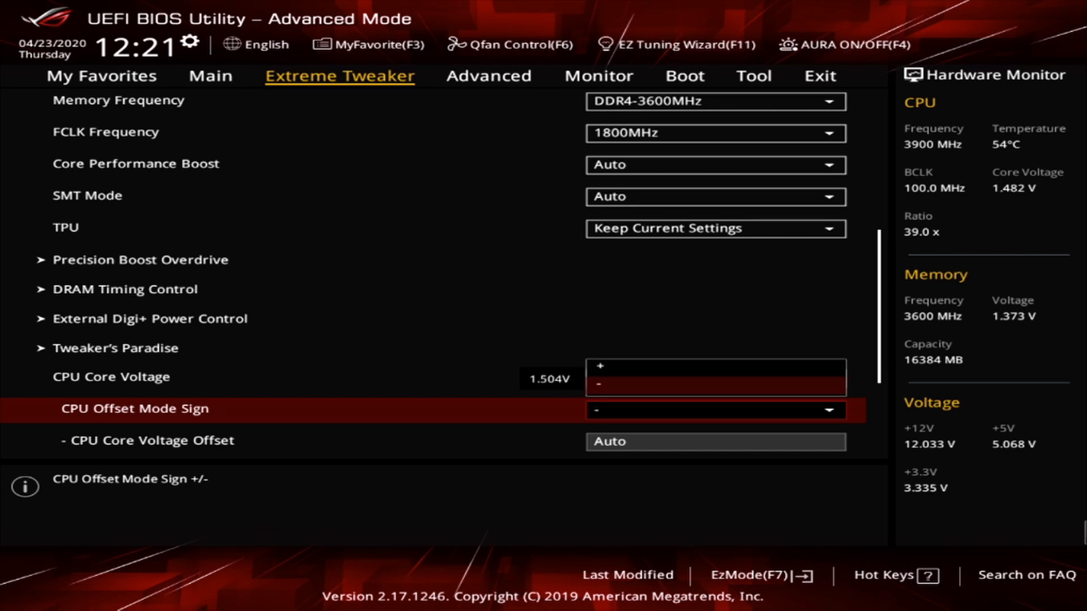
click(714, 377)
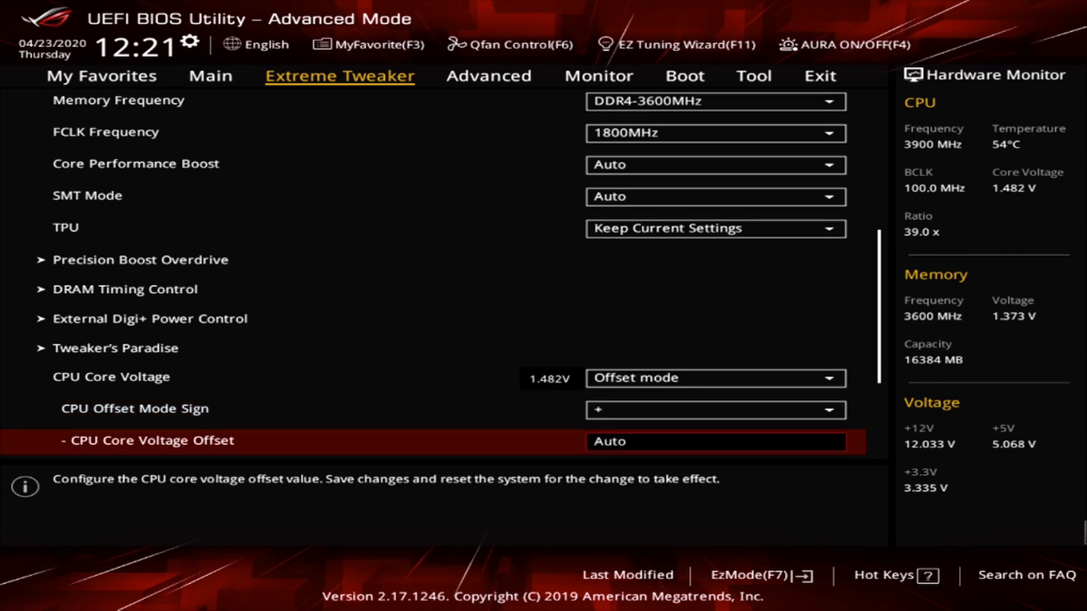
click(714, 409)
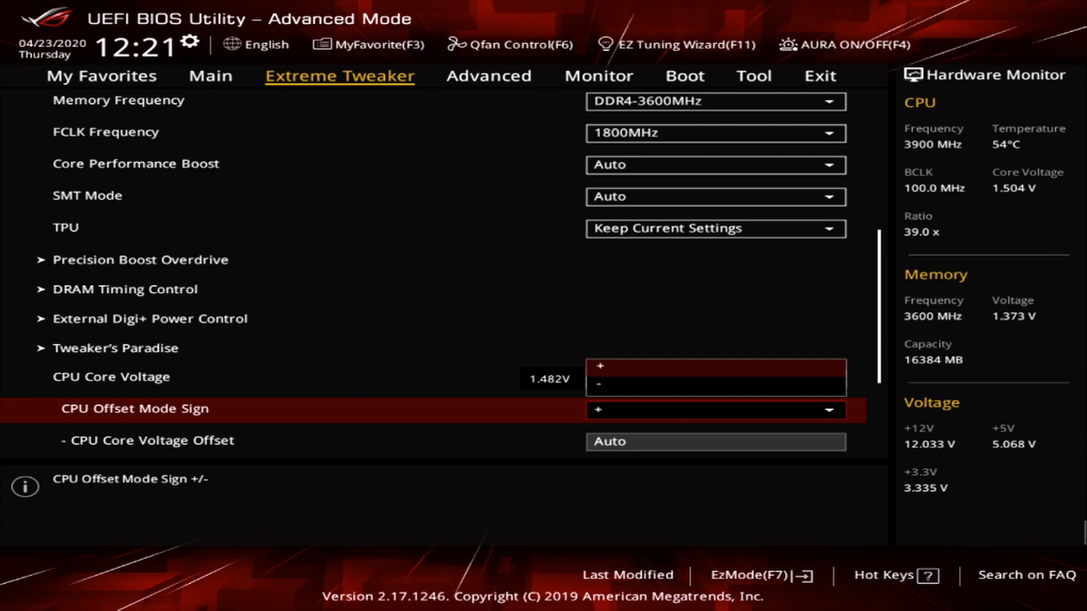
click(715, 378)
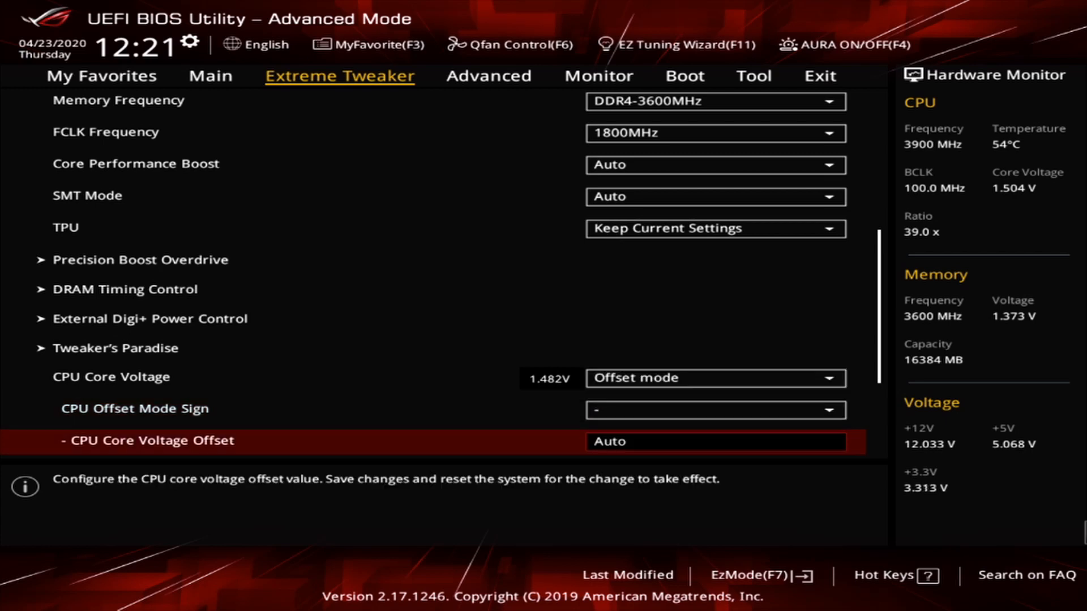
text(0.05000)
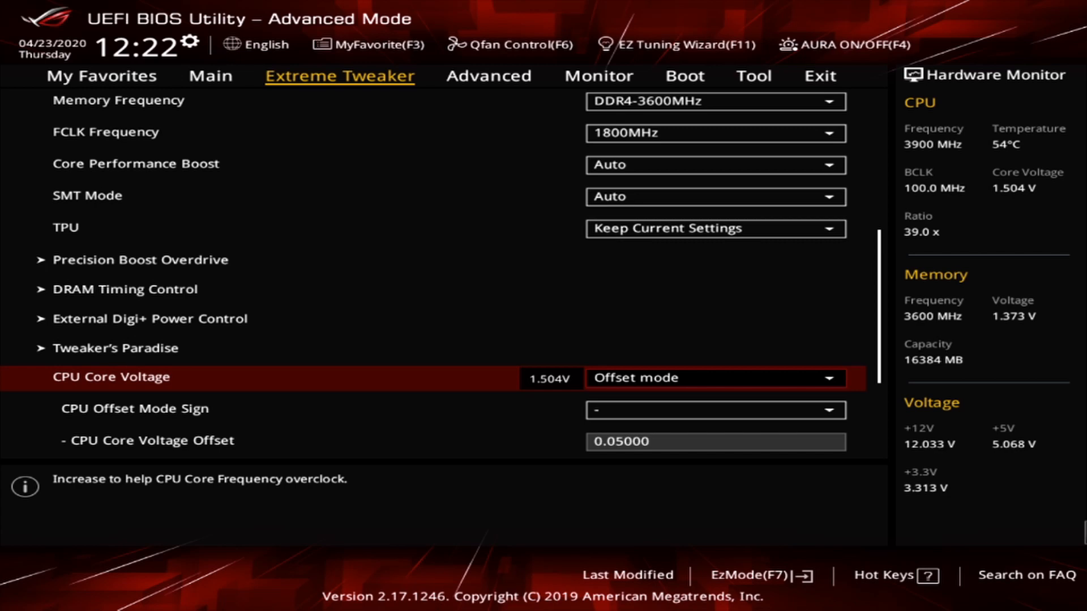
click(714, 377)
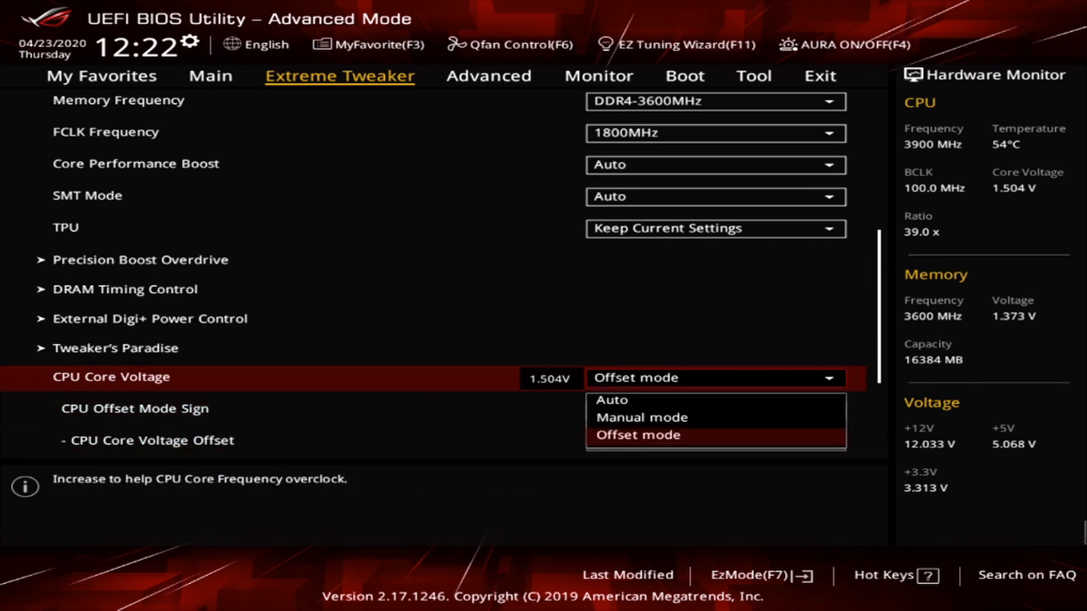
click(640, 417)
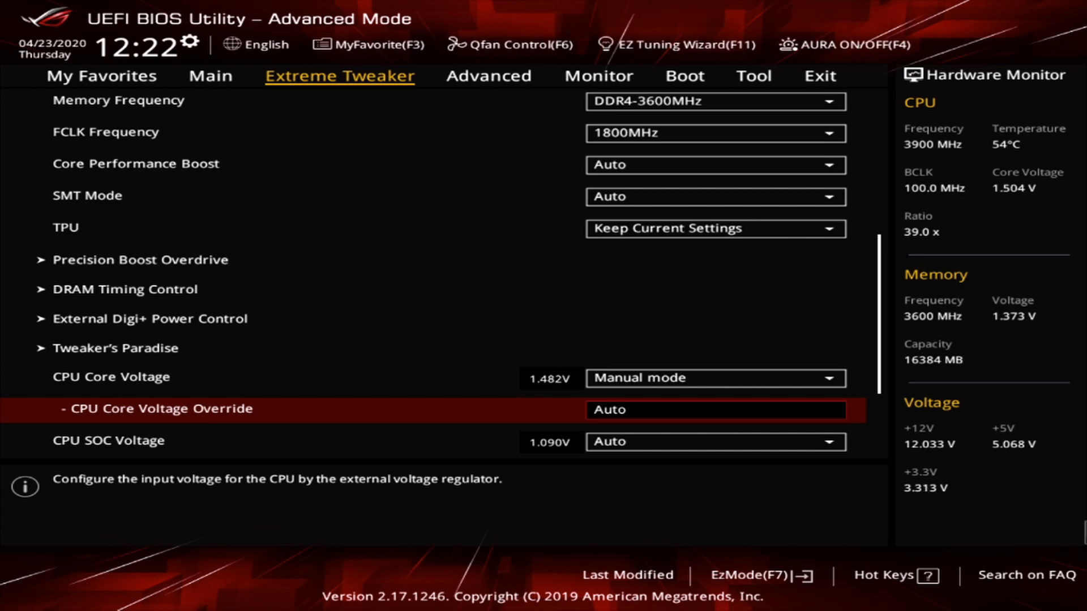
text(1.10000)
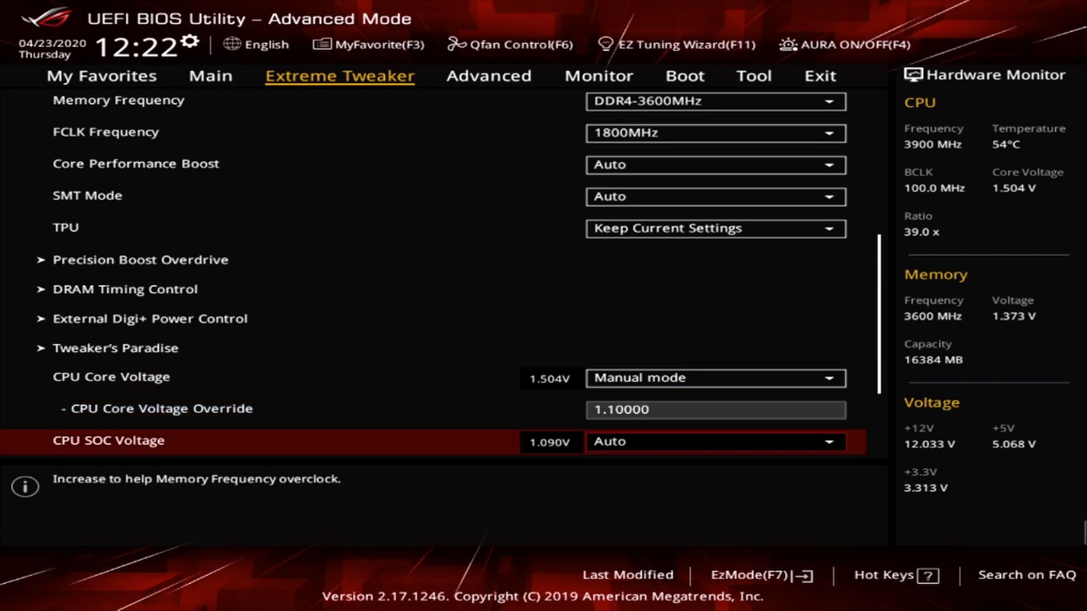
scroll(down, 3)
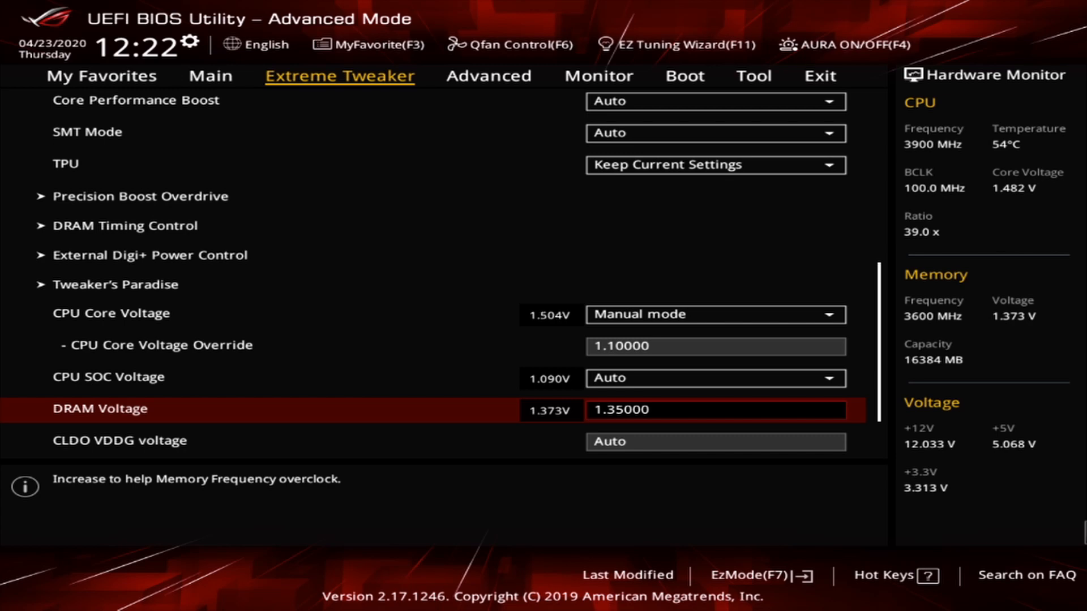
Step: Enter the External Digi+ Power Control submenu from Extreme Tweaker
key(Up)
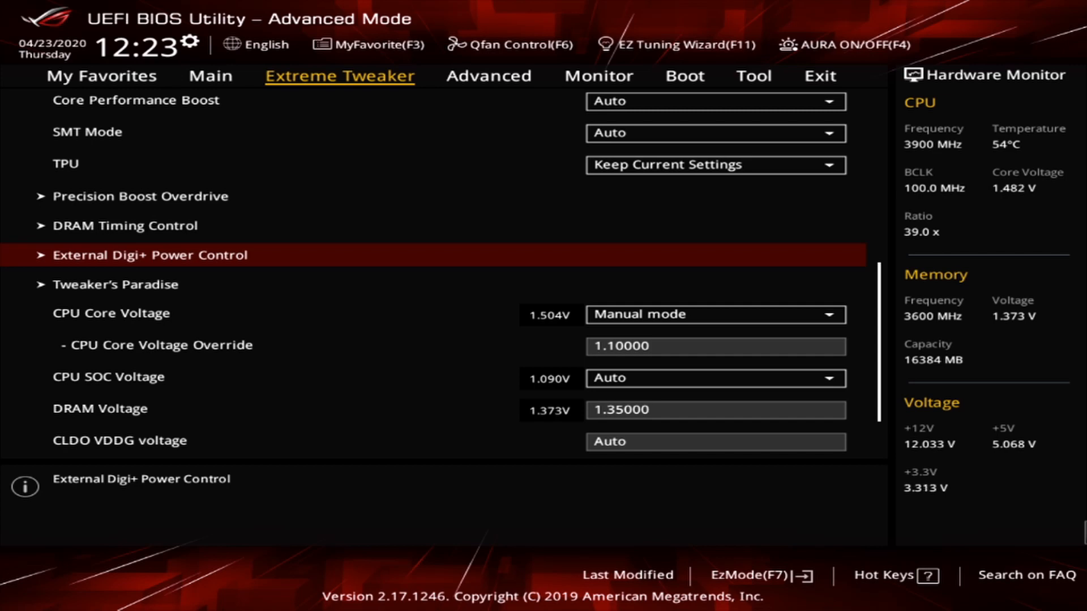
click(148, 255)
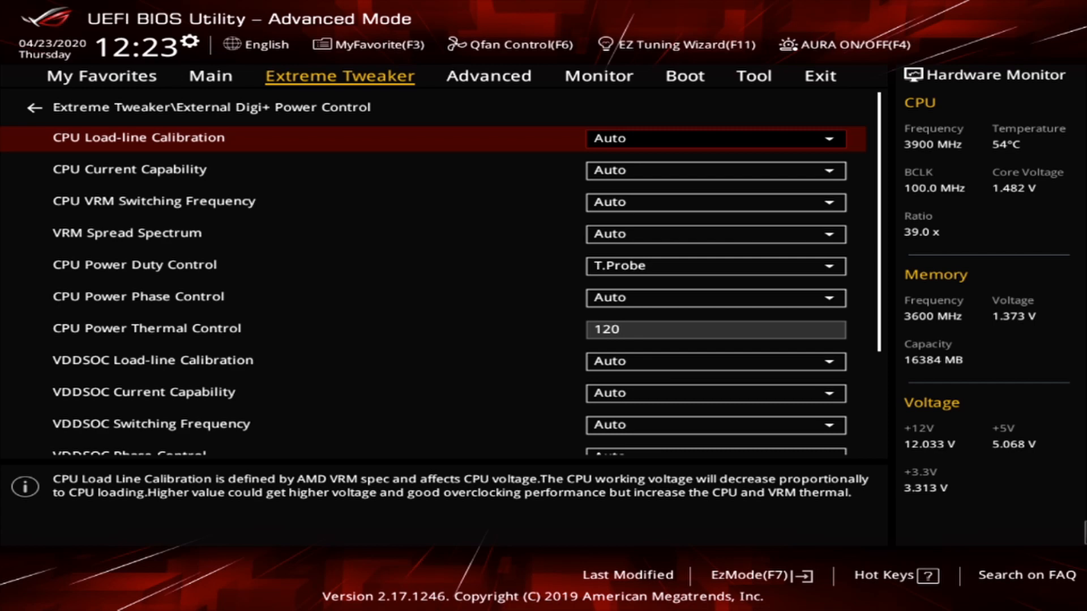
click(715, 138)
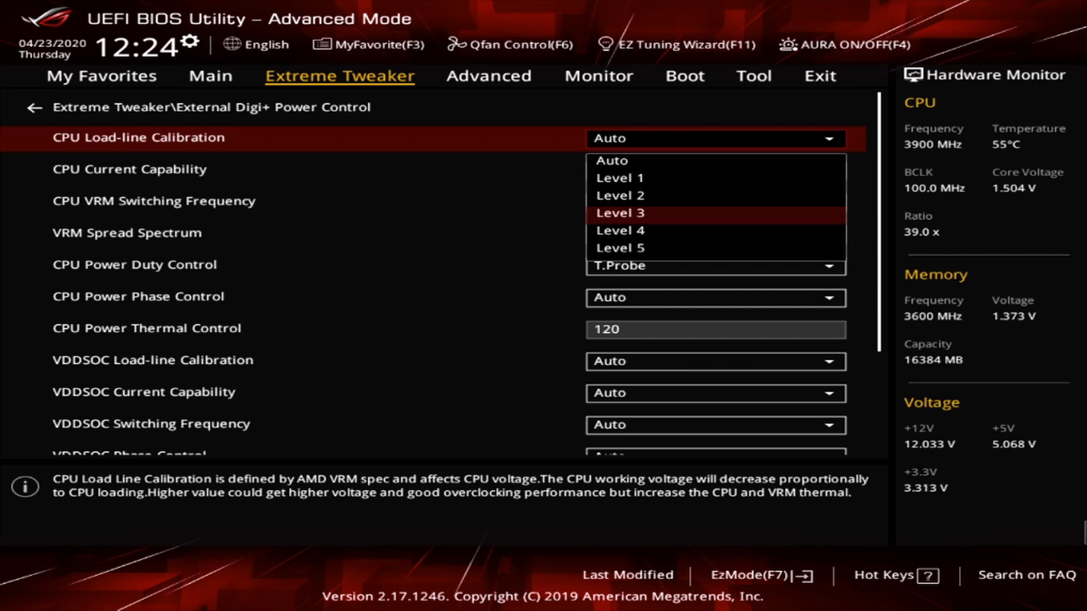
click(611, 160)
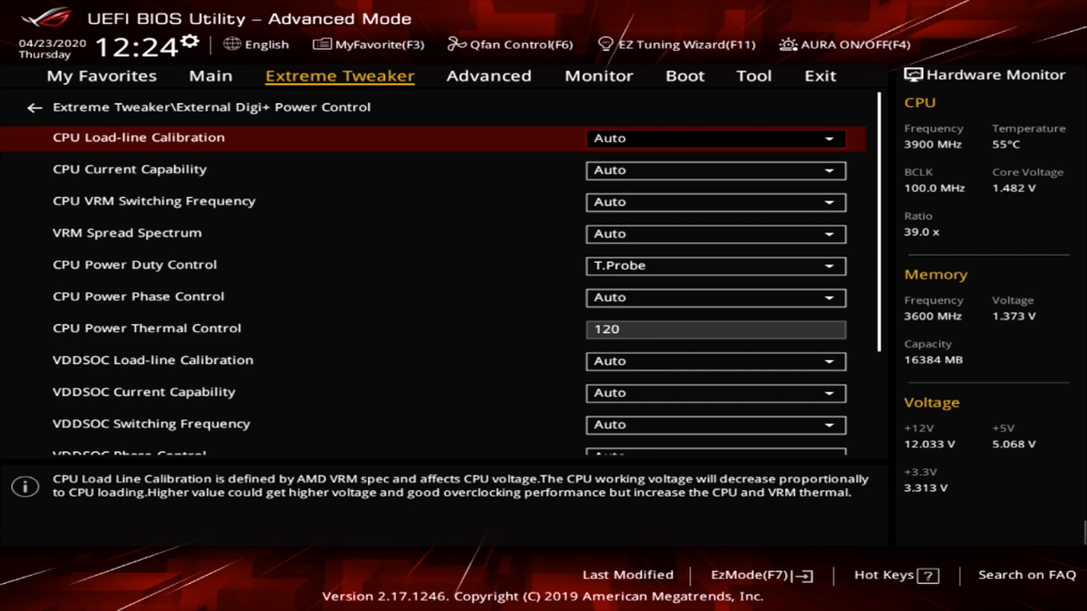
click(716, 138)
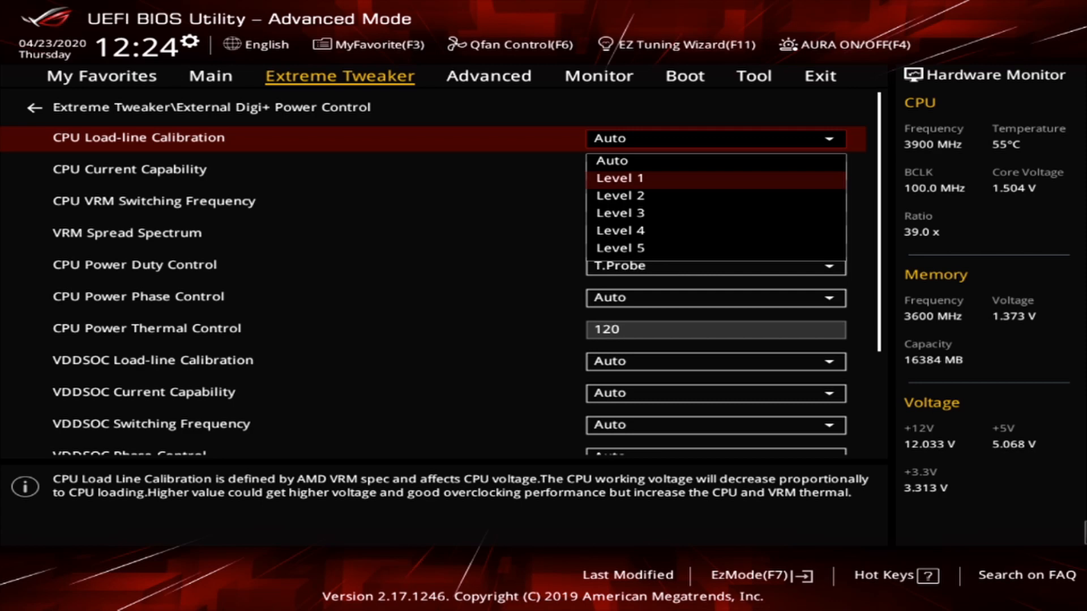
mouse_move(619, 231)
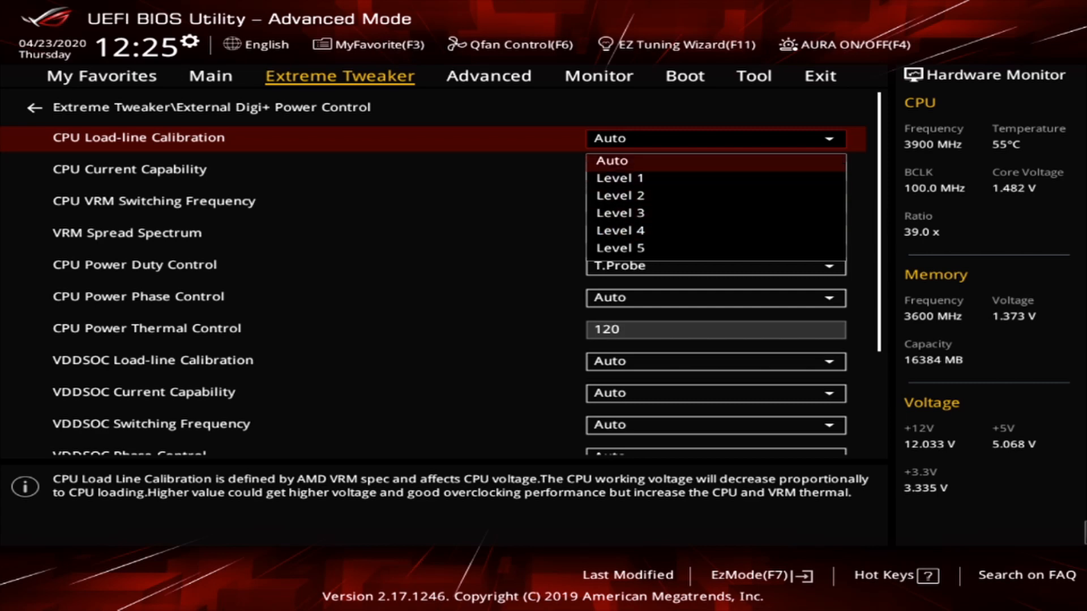
mouse_move(618, 196)
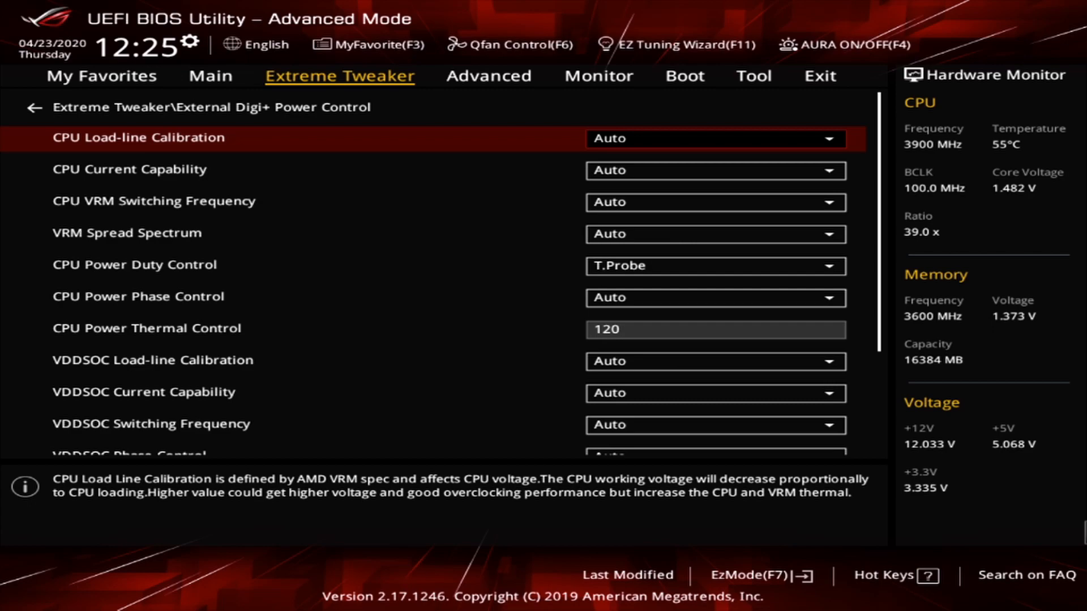
scroll(down, 3)
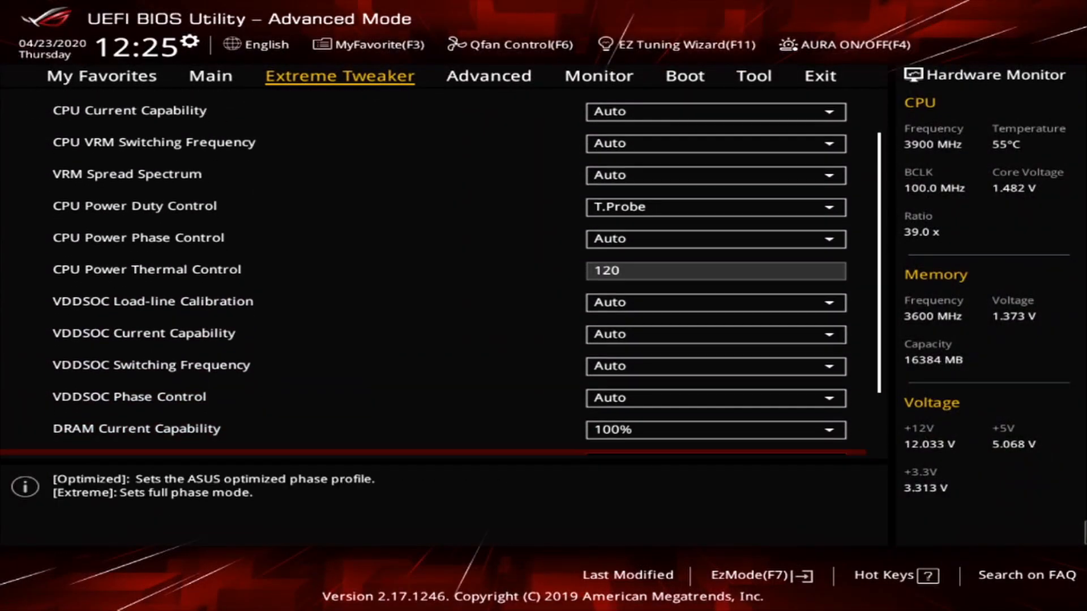
scroll(down, 3)
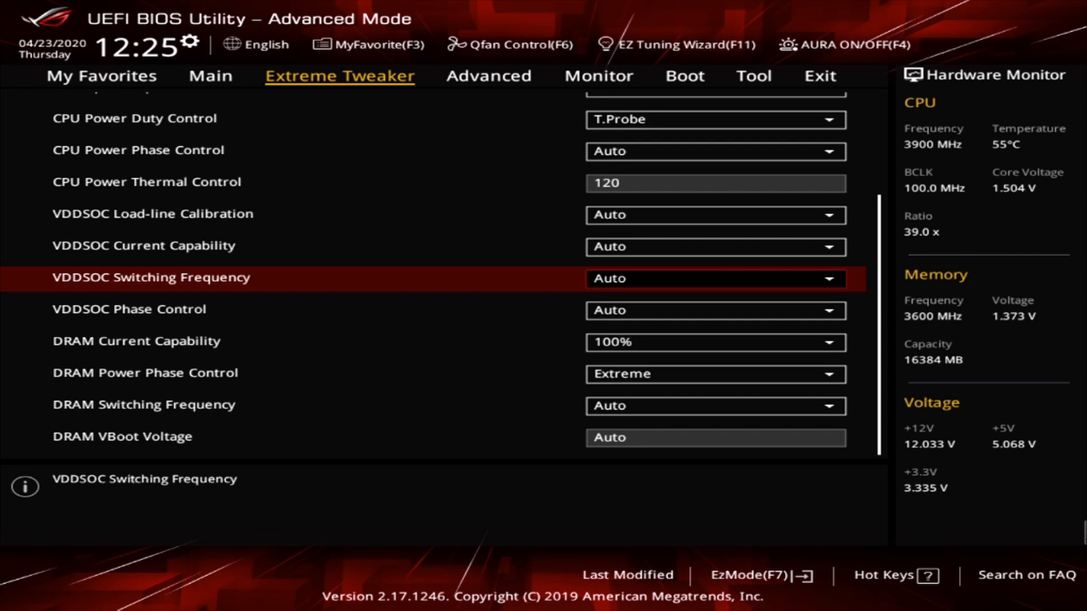
key(up)
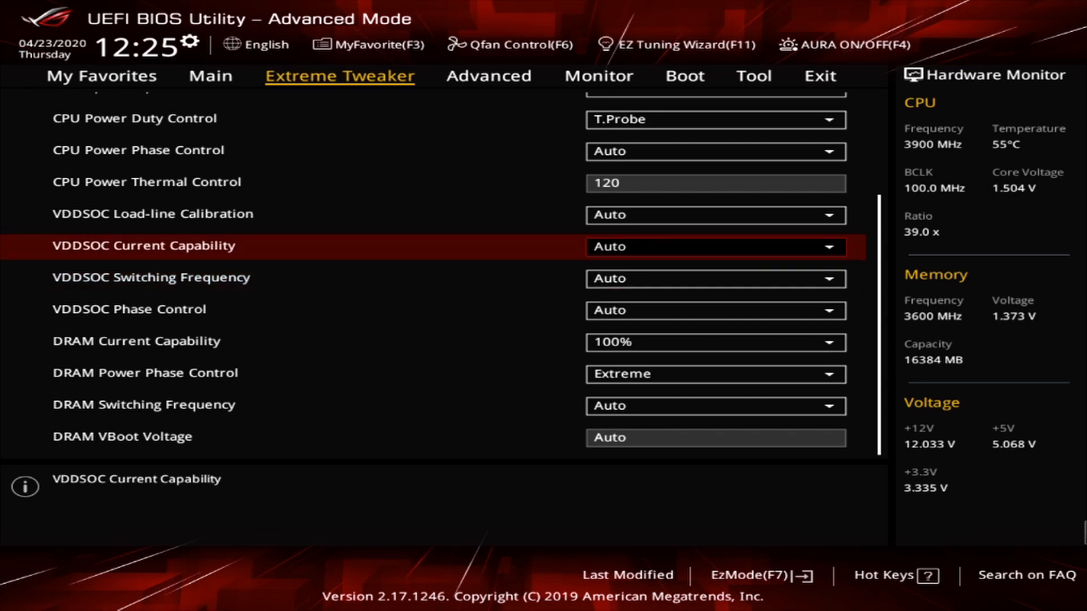
click(714, 215)
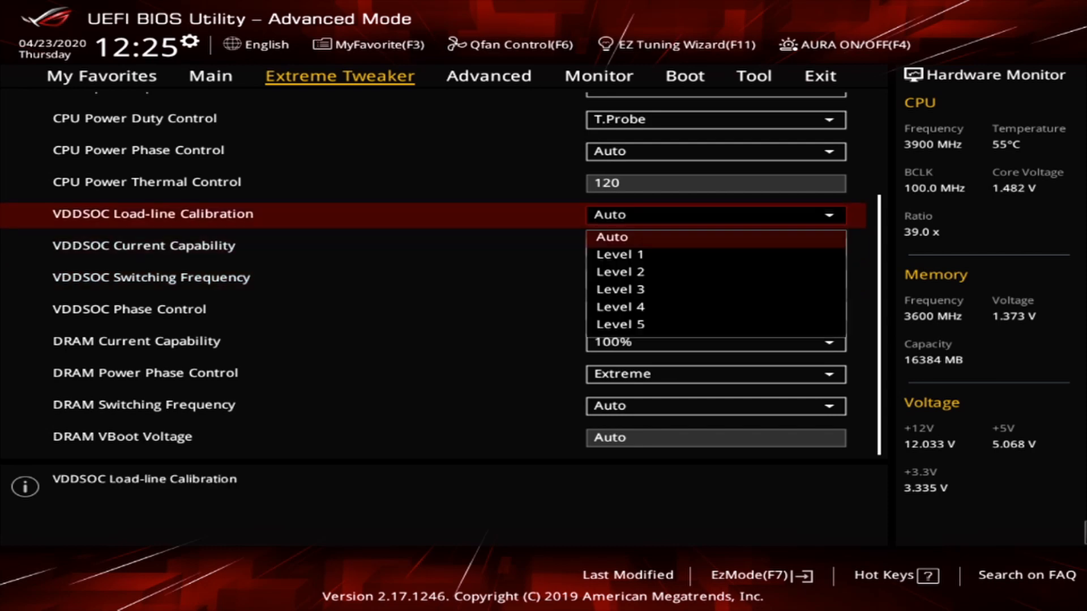
click(611, 236)
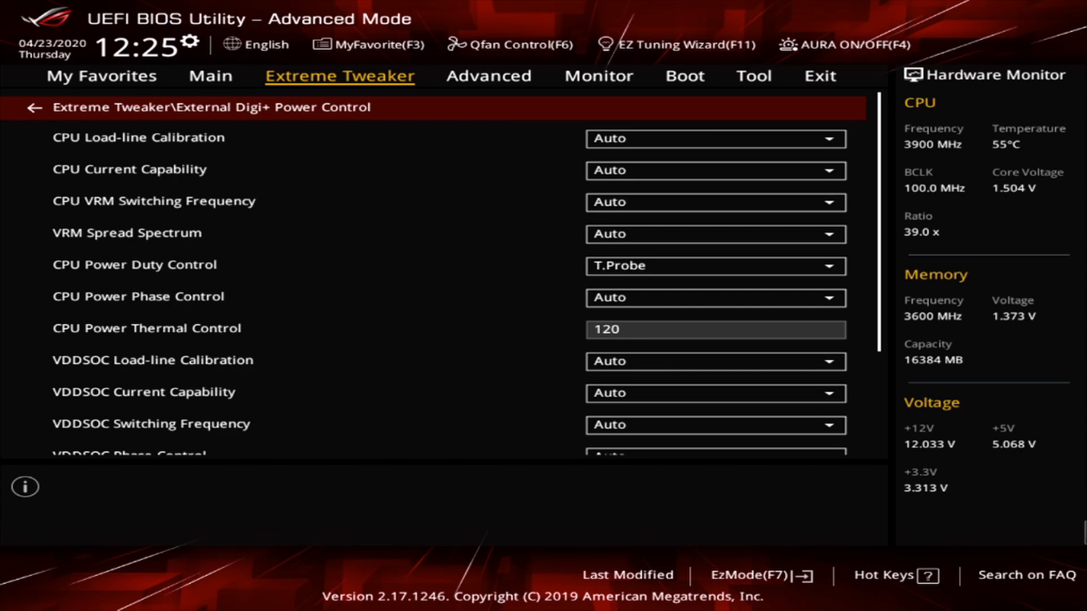
Step: Save Changes & Reset from the Exit menu and confirm with Ok
click(32, 107)
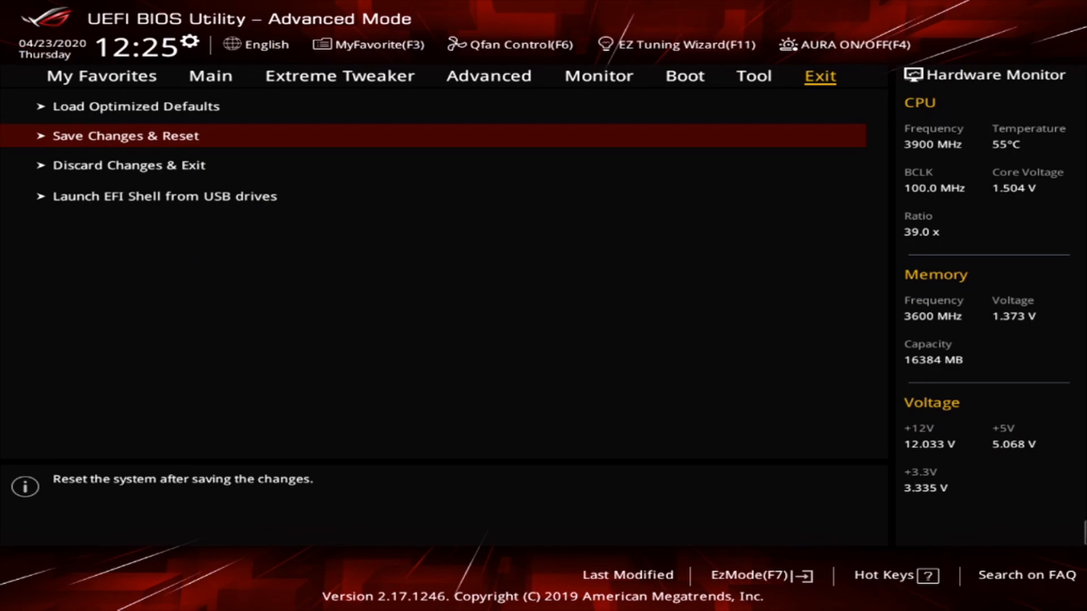
click(126, 136)
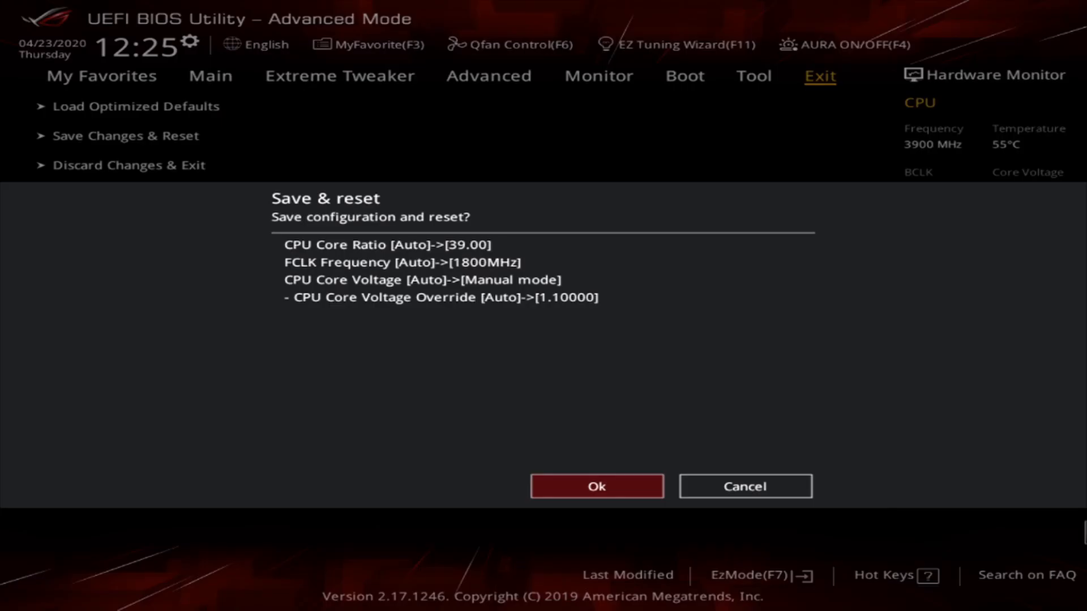
click(595, 485)
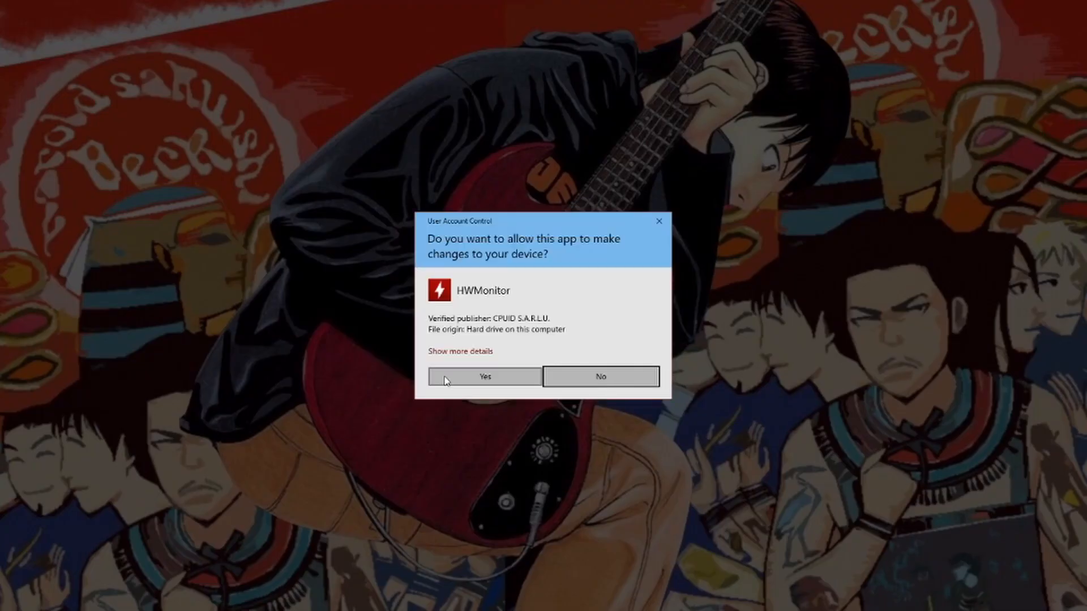
Step: Accept the User Account Control prompt so HWMonitor starts
click(484, 376)
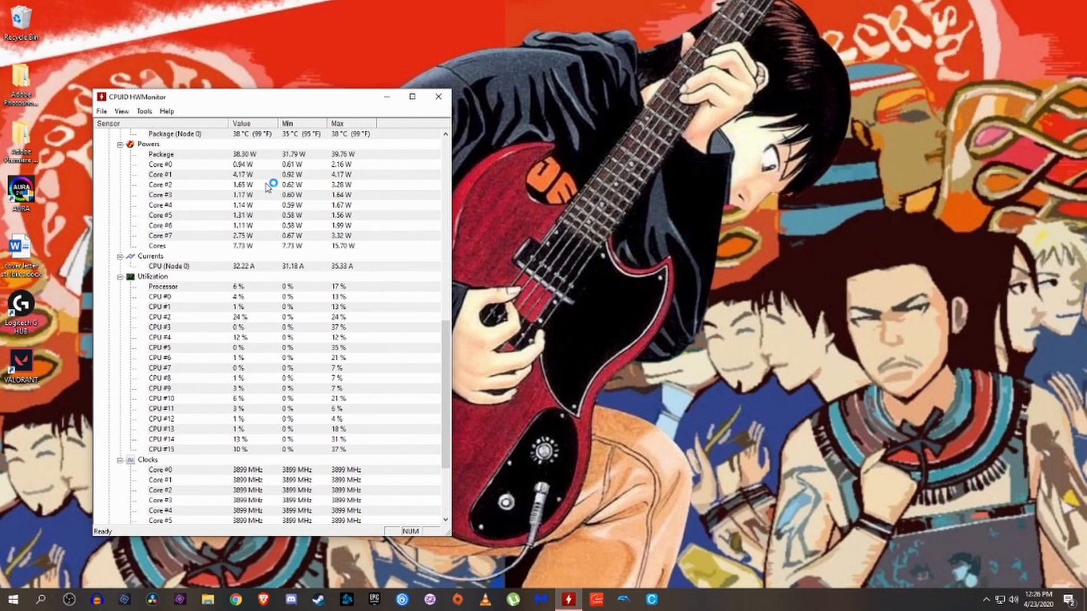
scroll(down, 3)
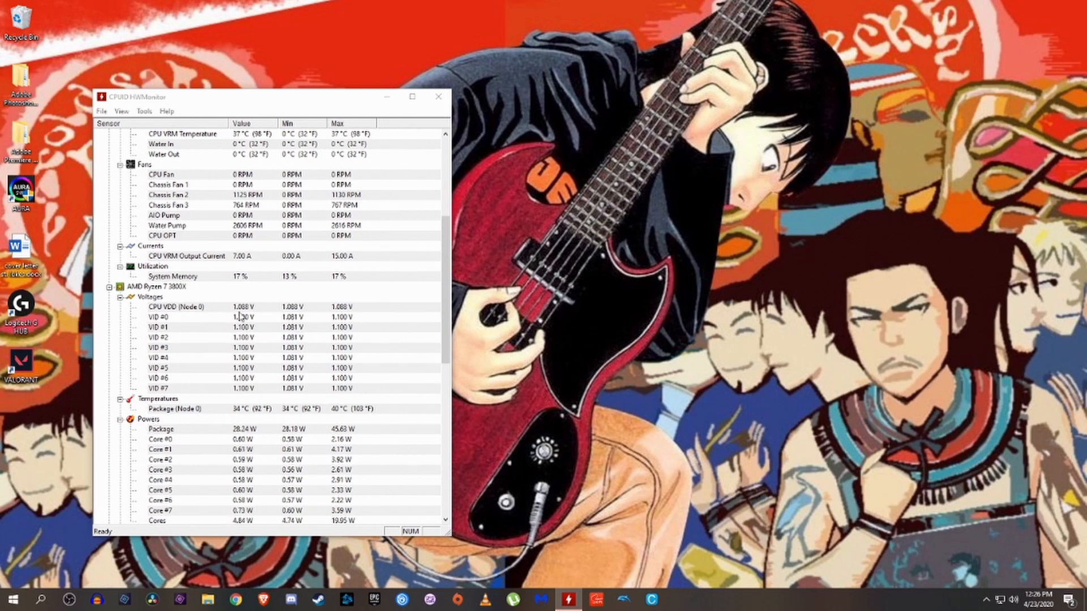
mouse_move(256, 316)
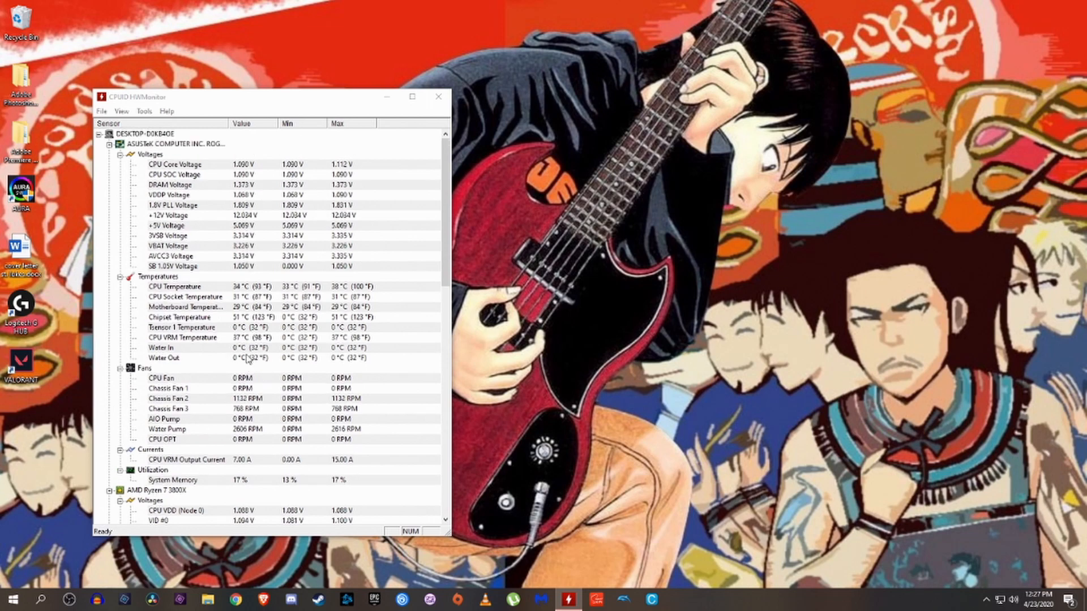
mouse_move(239, 267)
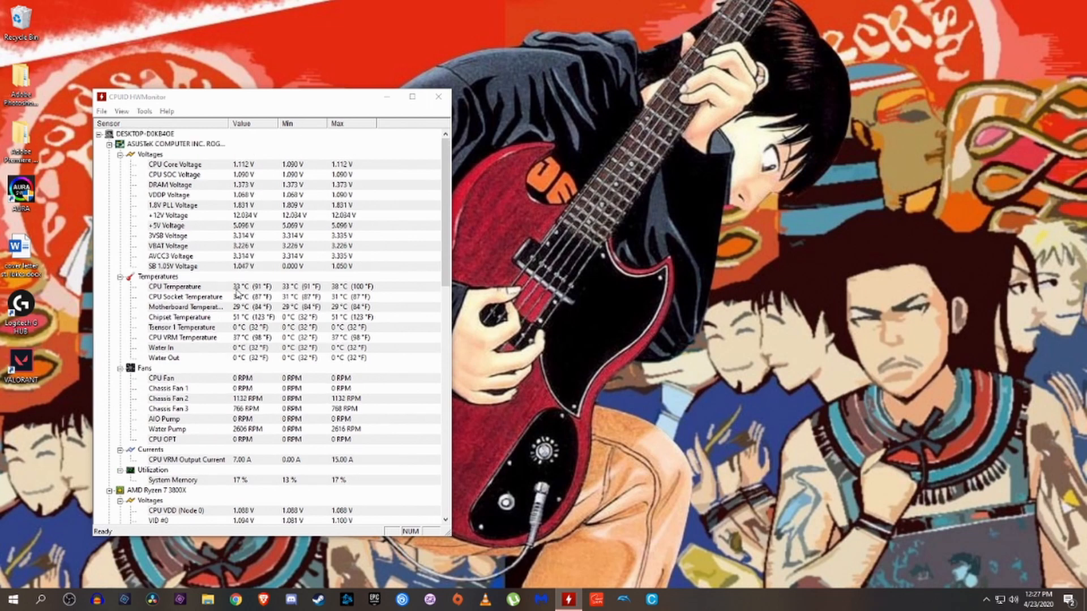
scroll(down, 3)
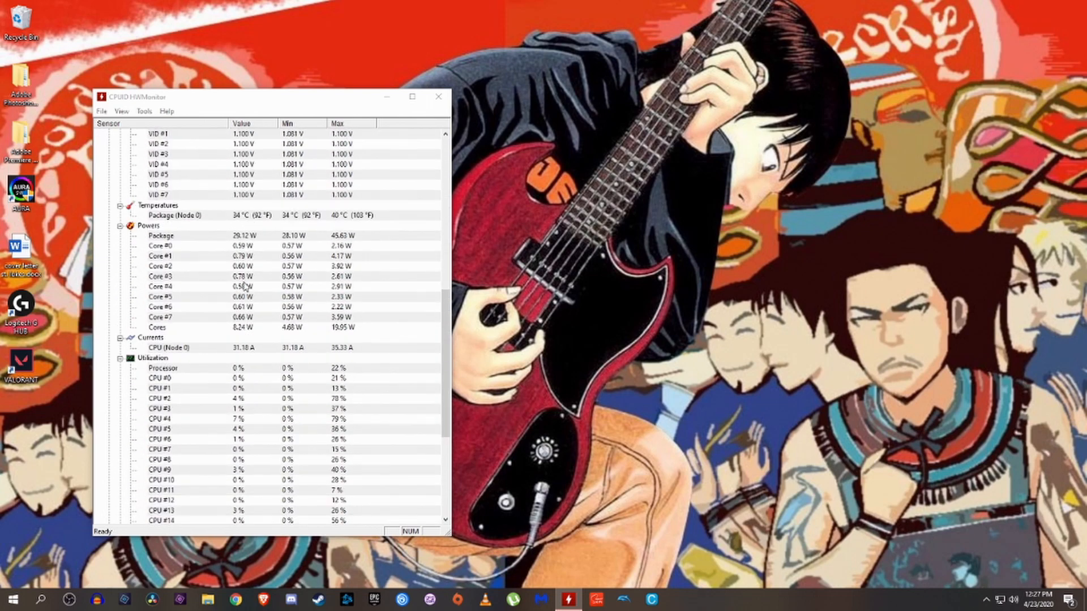